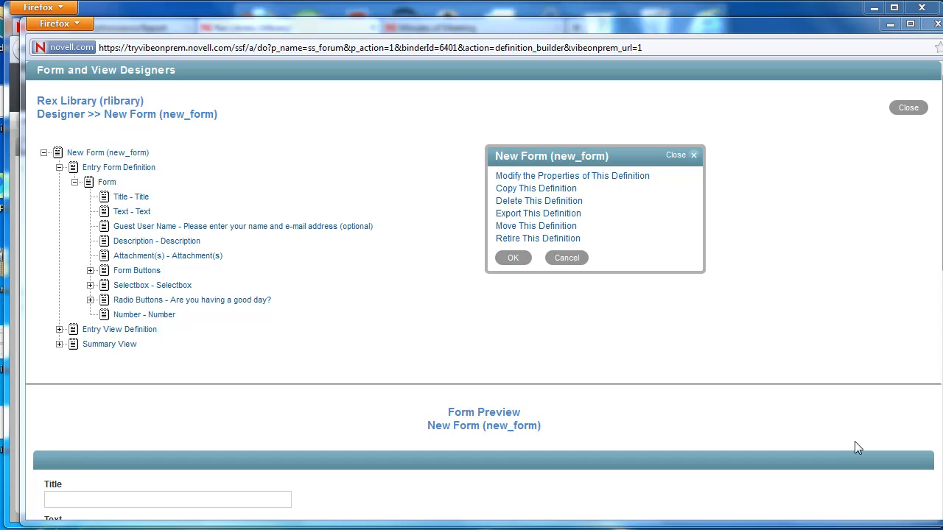
{"action": "mouse_move", "coordinate": [370, 333]}
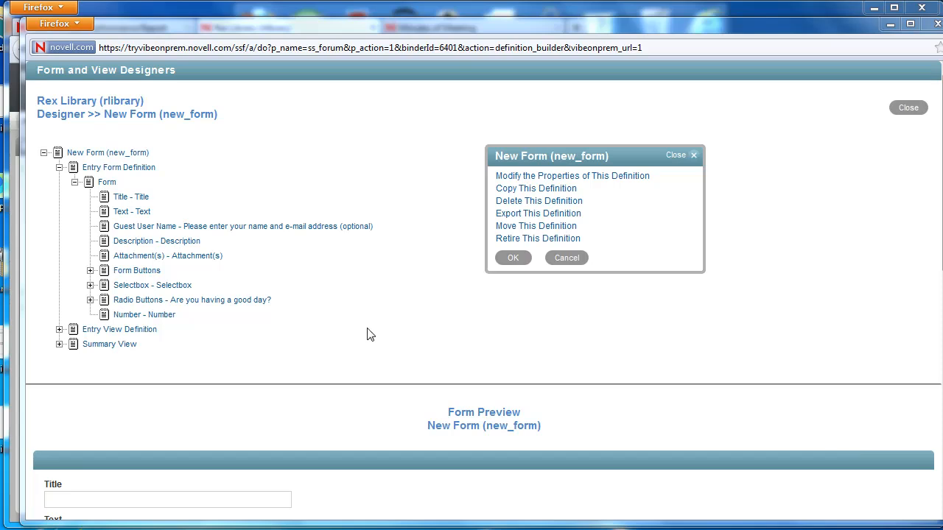
{"action": "mouse_move", "coordinate": [270, 255]}
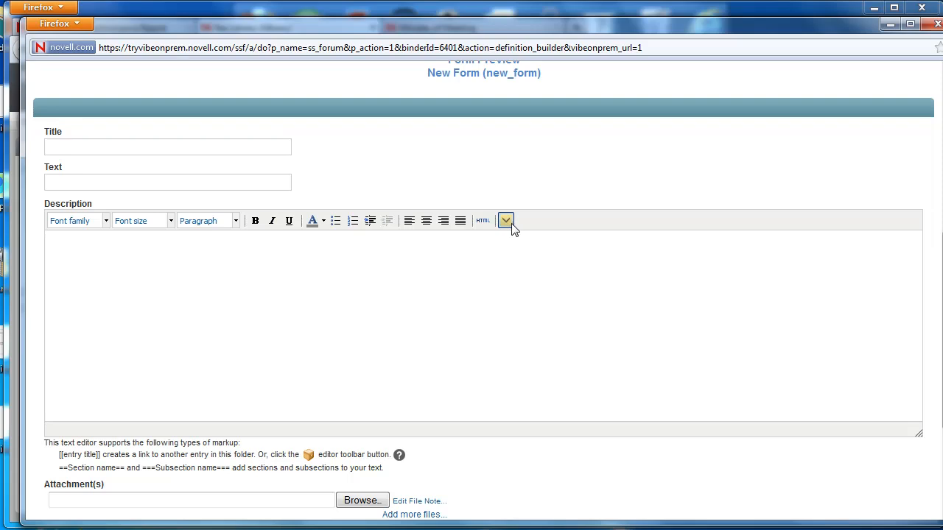
- Show the extra Description toolbar options, then add an HTML Editor Text Area element to the form
{"action": "left_click", "coordinate": [505, 221]}
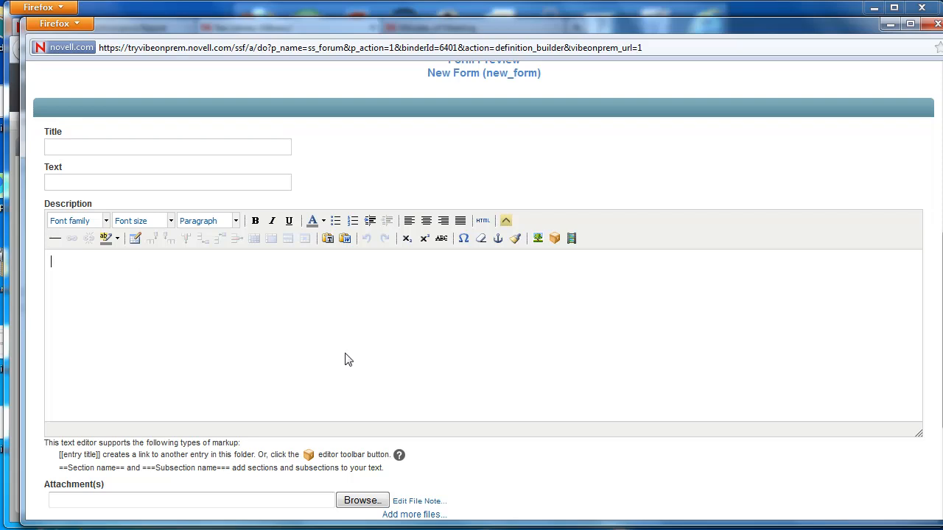
{"action": "mouse_move", "coordinate": [383, 344]}
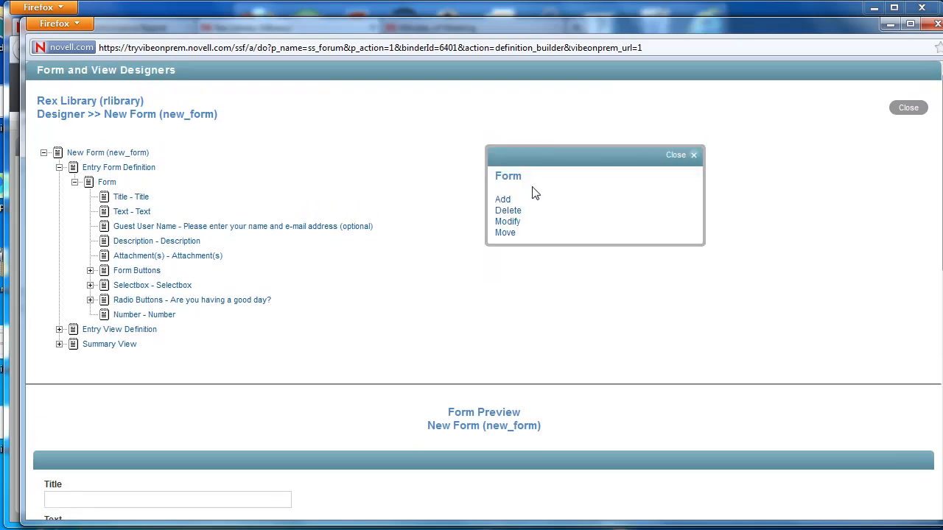
{"action": "left_click", "coordinate": [503, 199]}
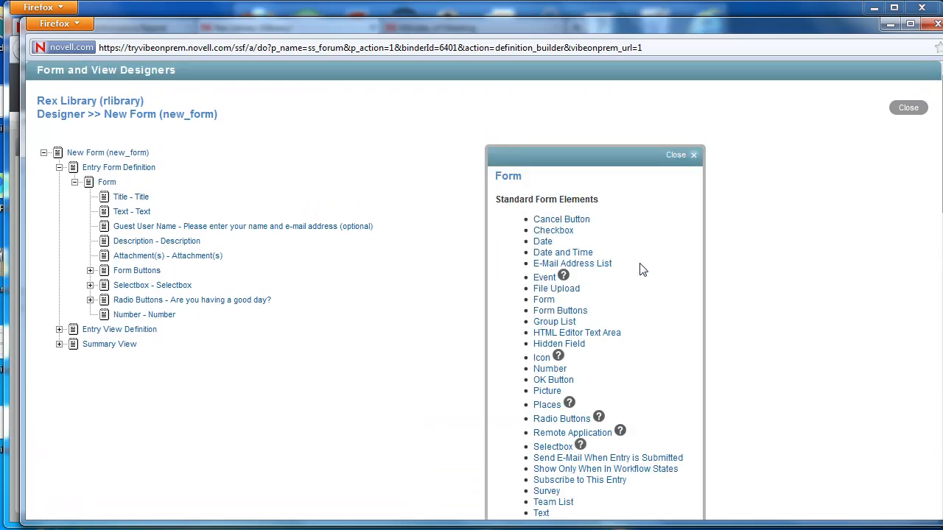
{"action": "left_click", "coordinate": [576, 333]}
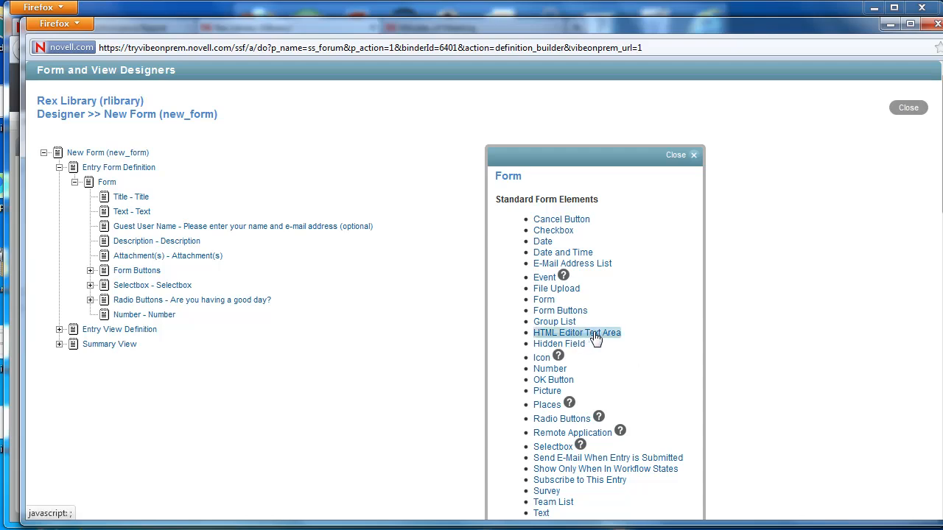
{"action": "left_click", "coordinate": [577, 333]}
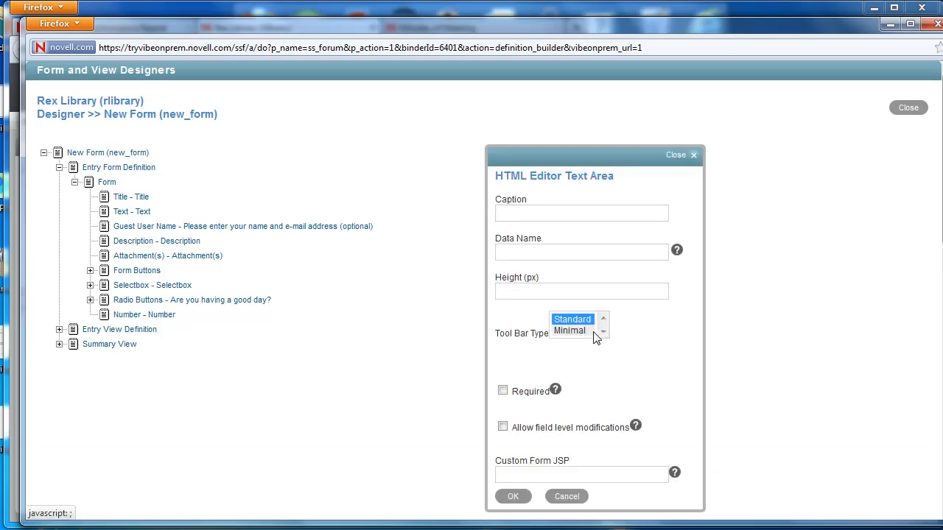
- Give the HTML editor area caption 'Background', data name 'background', height 100 px, and save
{"action": "left_click", "coordinate": [581, 213]}
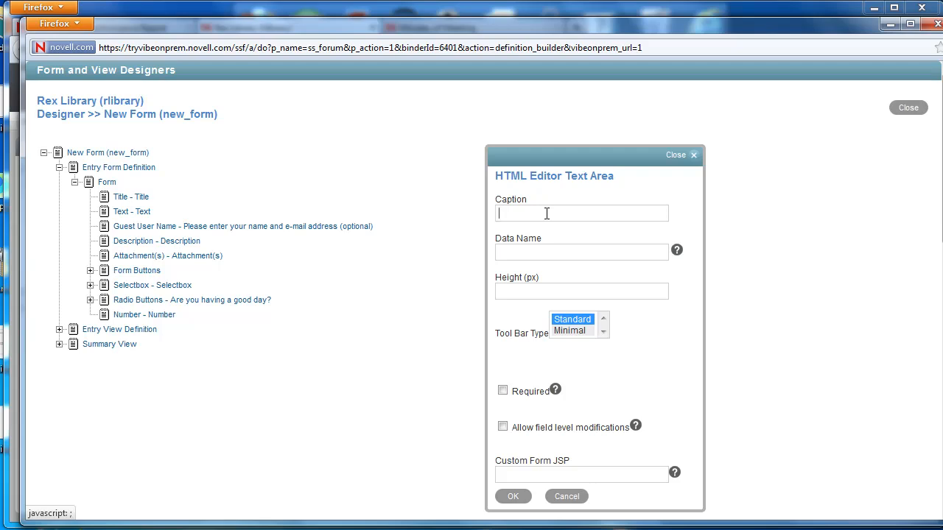
{"action": "type", "text": "Background"}
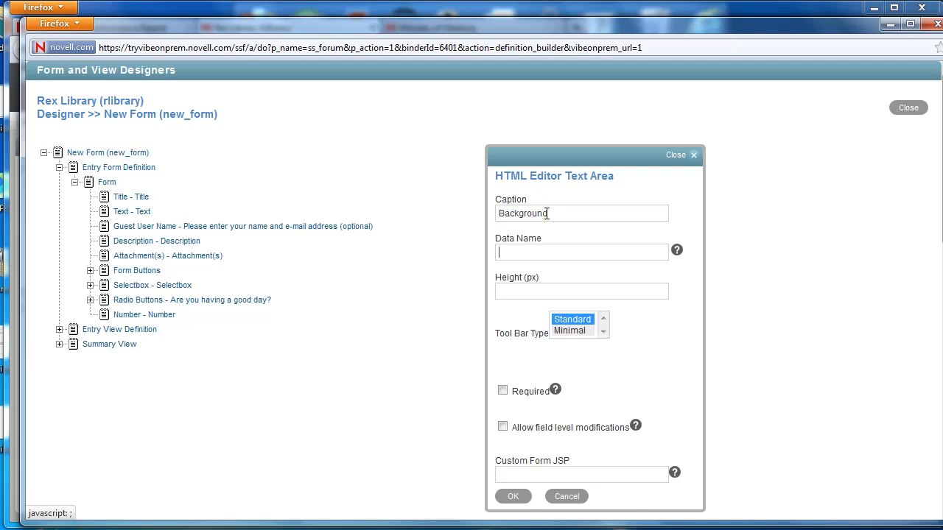
{"action": "type", "text": "background"}
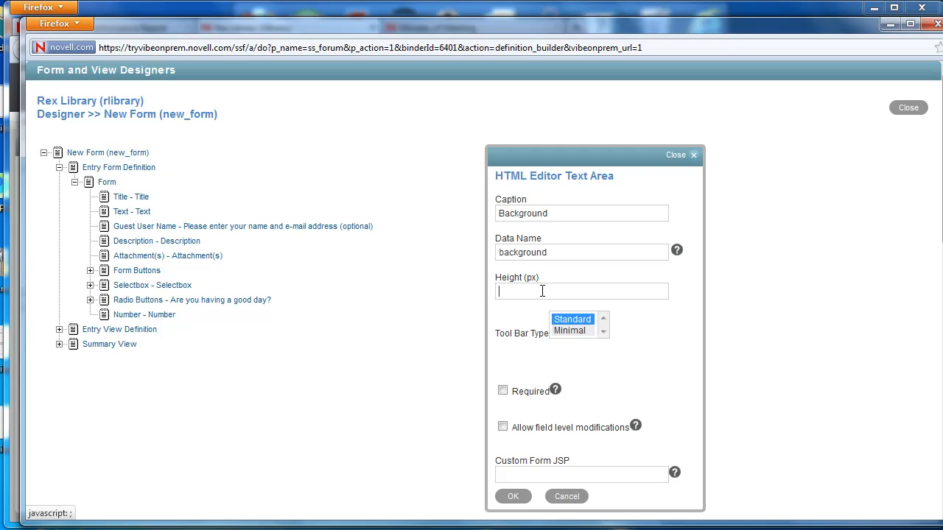
{"action": "type", "text": "100"}
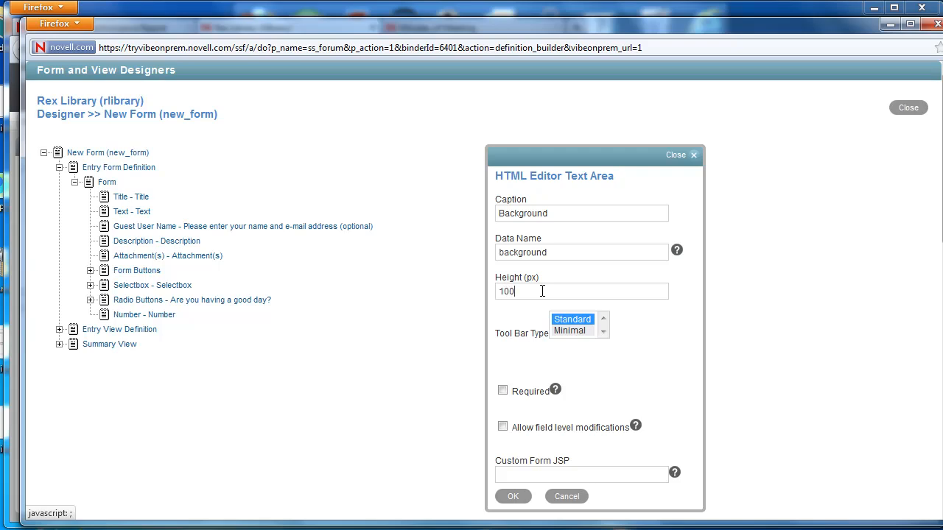
{"action": "mouse_move", "coordinate": [556, 313]}
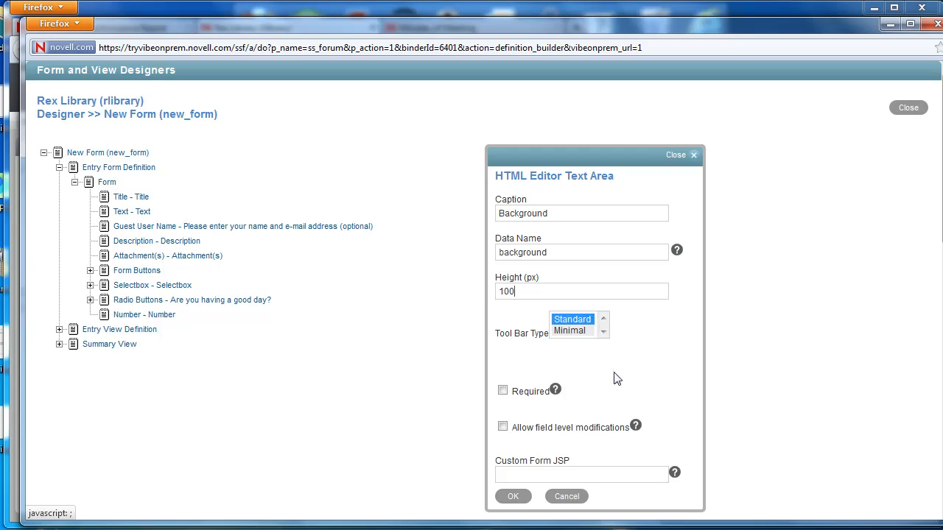
{"action": "mouse_move", "coordinate": [589, 361]}
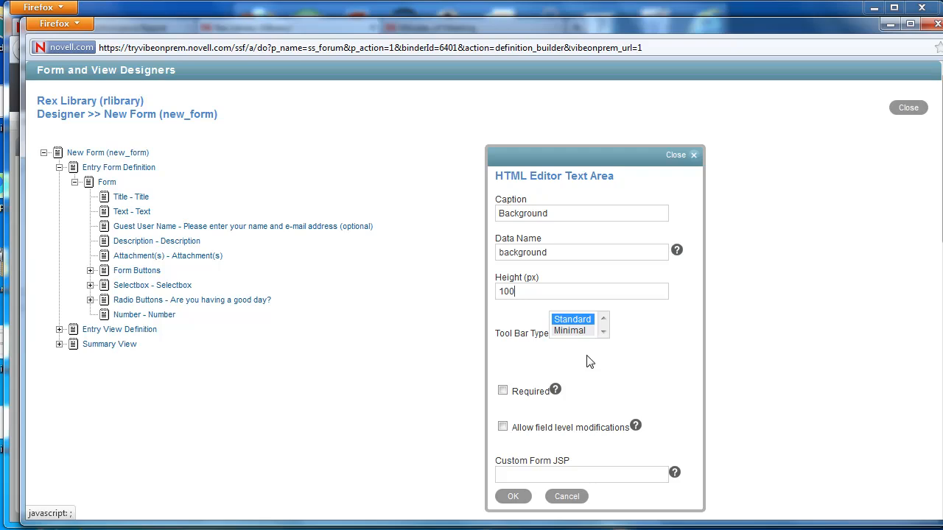
{"action": "left_click", "coordinate": [513, 496]}
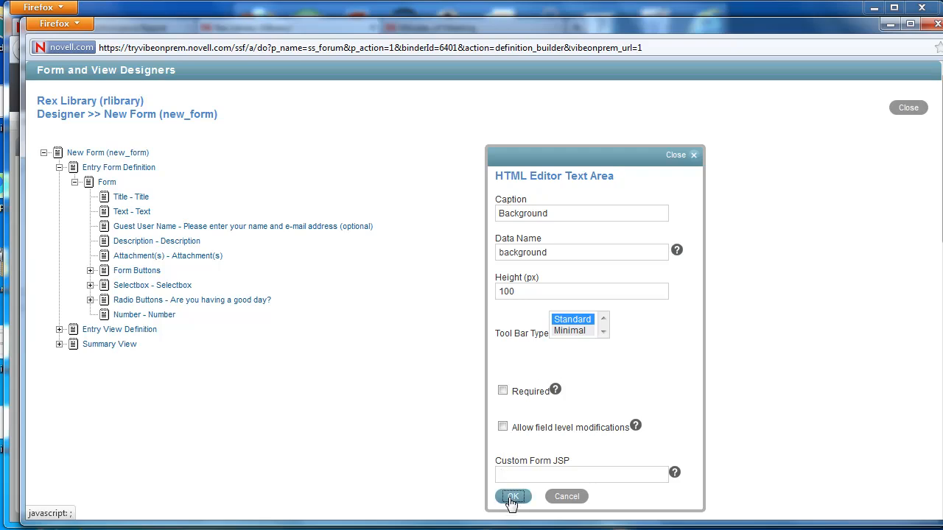
{"action": "left_click", "coordinate": [513, 497]}
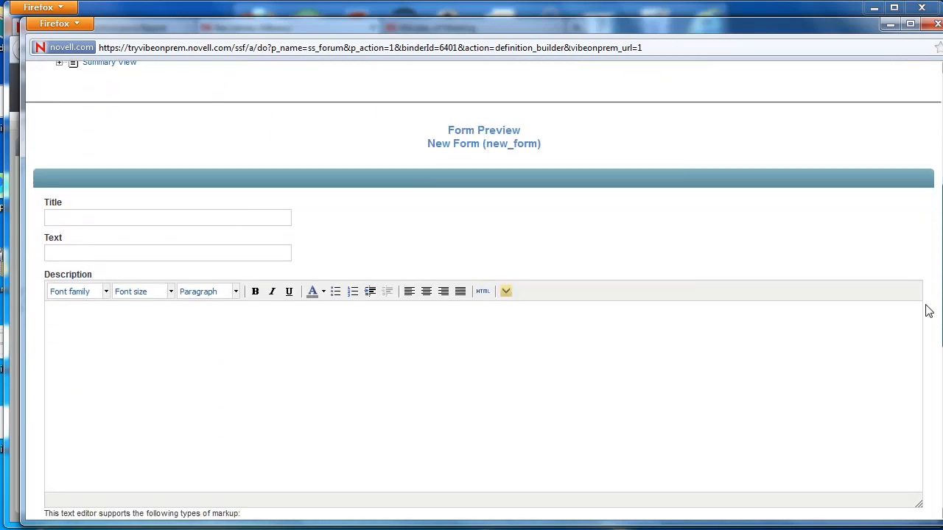
{"action": "scroll", "scroll_direction": "down", "scroll_amount": 3}
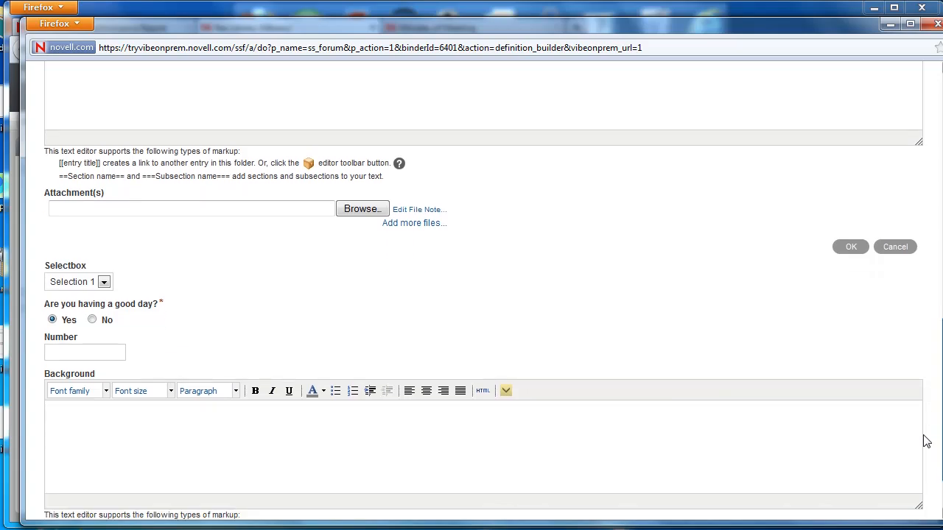
{"action": "scroll", "scroll_direction": "down", "scroll_amount": 3}
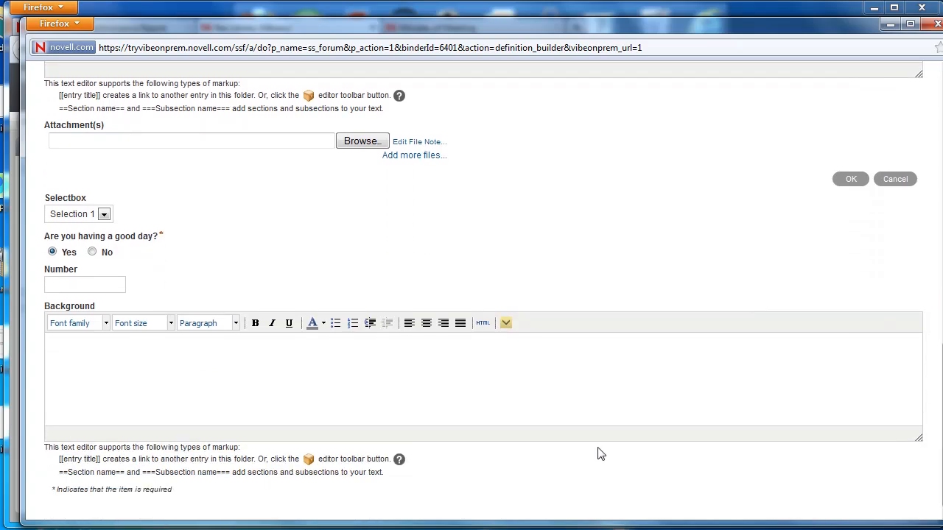
{"action": "mouse_move", "coordinate": [604, 451]}
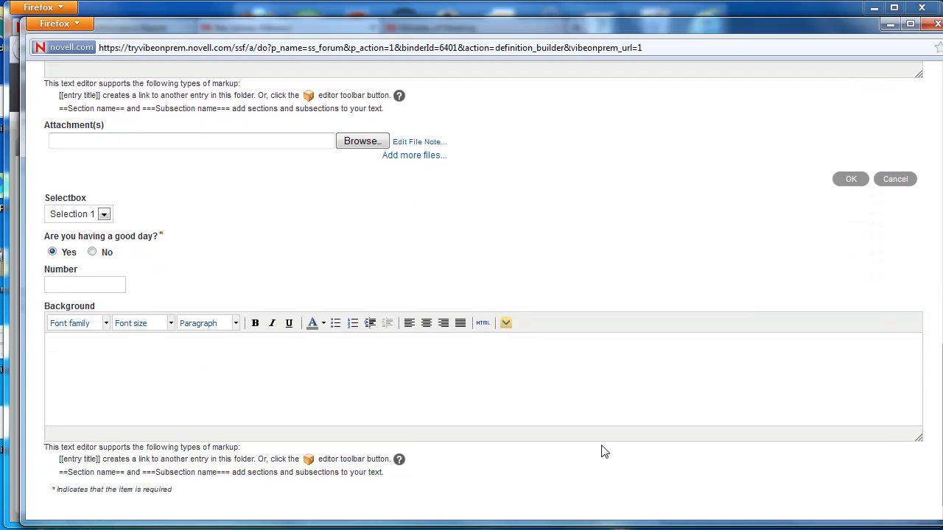
{"action": "mouse_move", "coordinate": [613, 454]}
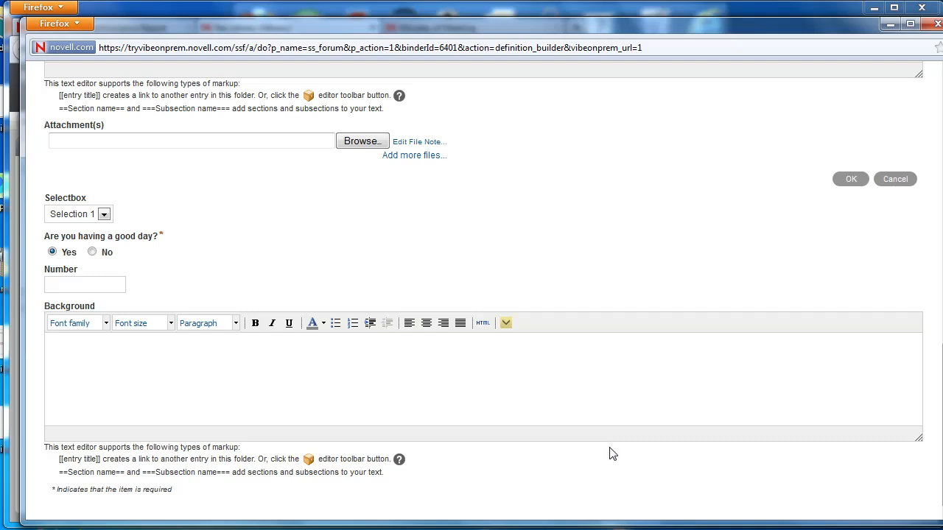